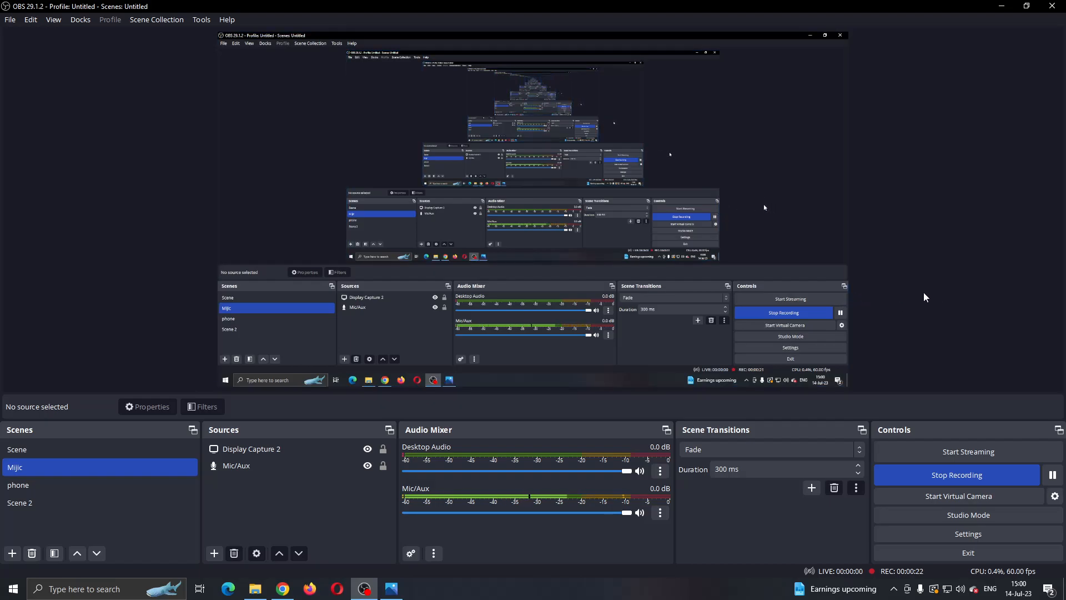
{"action": "mouse_move", "coordinate": [64, 294]}
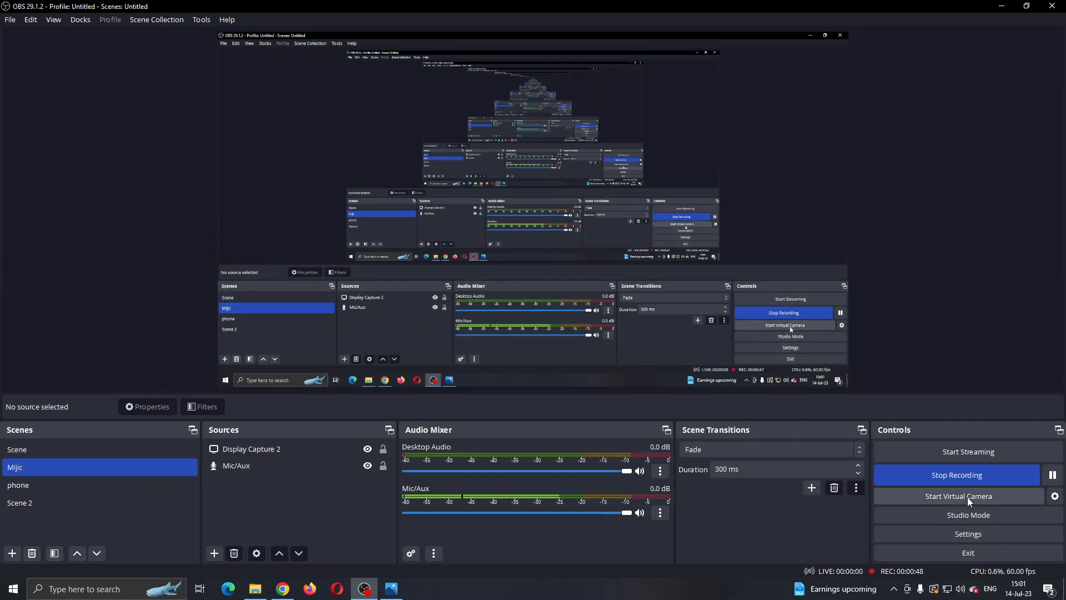
{"action": "mouse_move", "coordinate": [979, 421]}
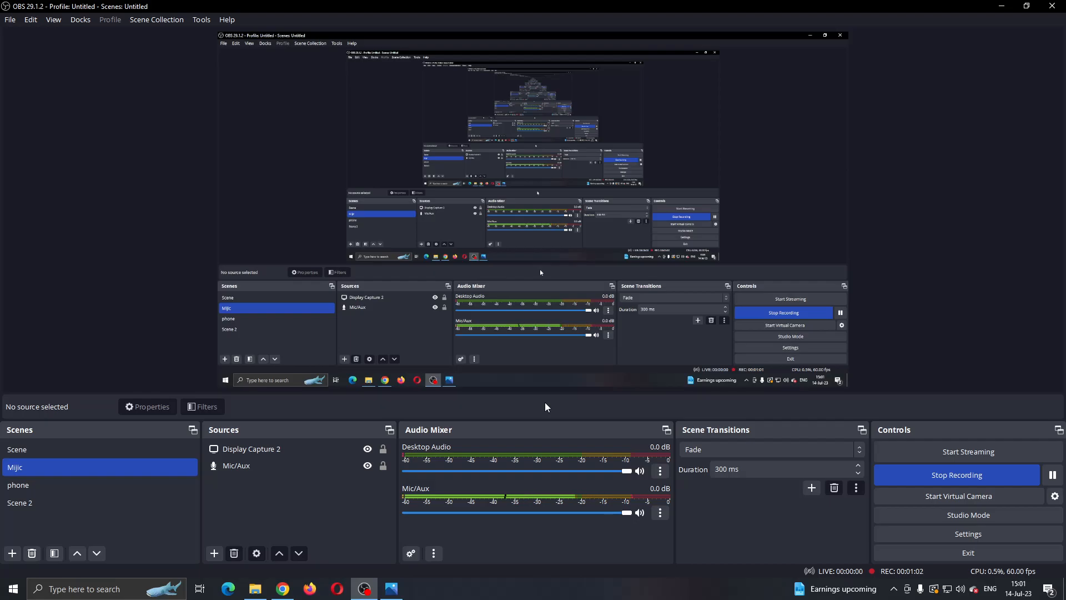
{"action": "mouse_move", "coordinate": [531, 413]}
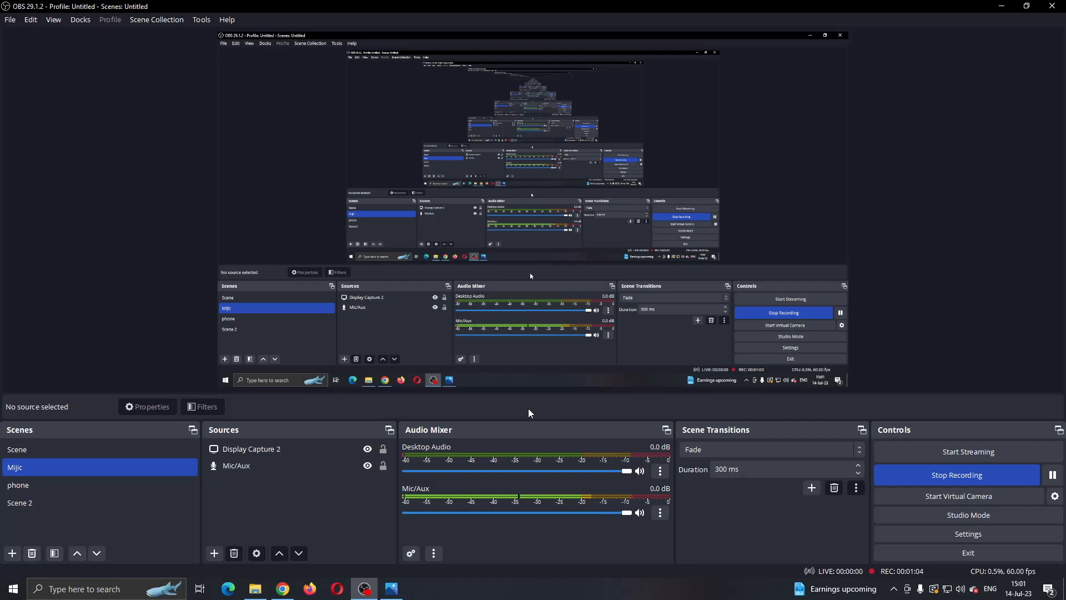
{"action": "mouse_move", "coordinate": [520, 417]}
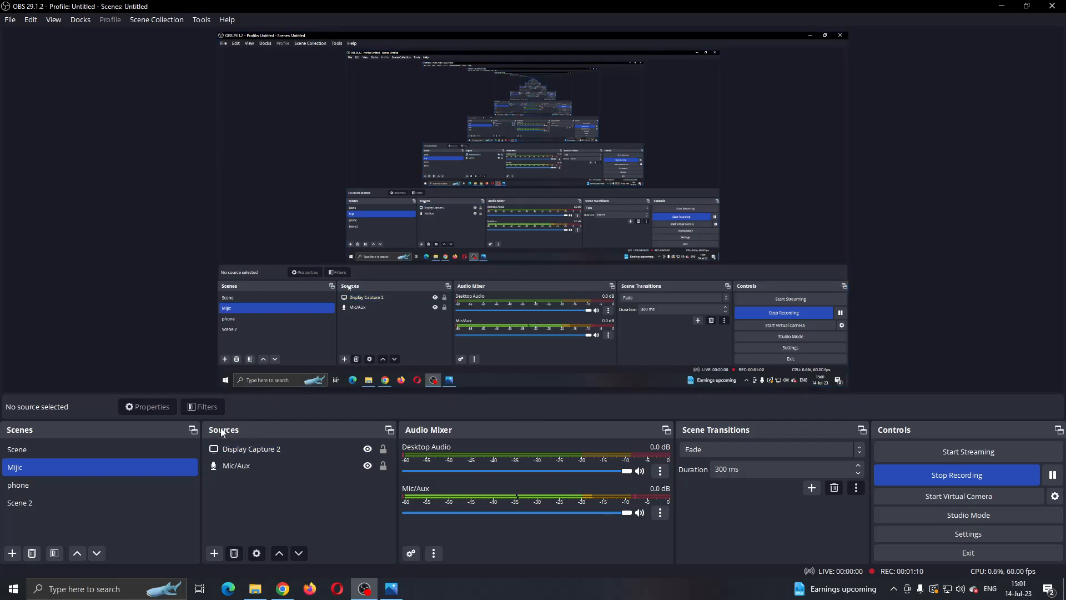
{"action": "left_click", "coordinate": [251, 449]}
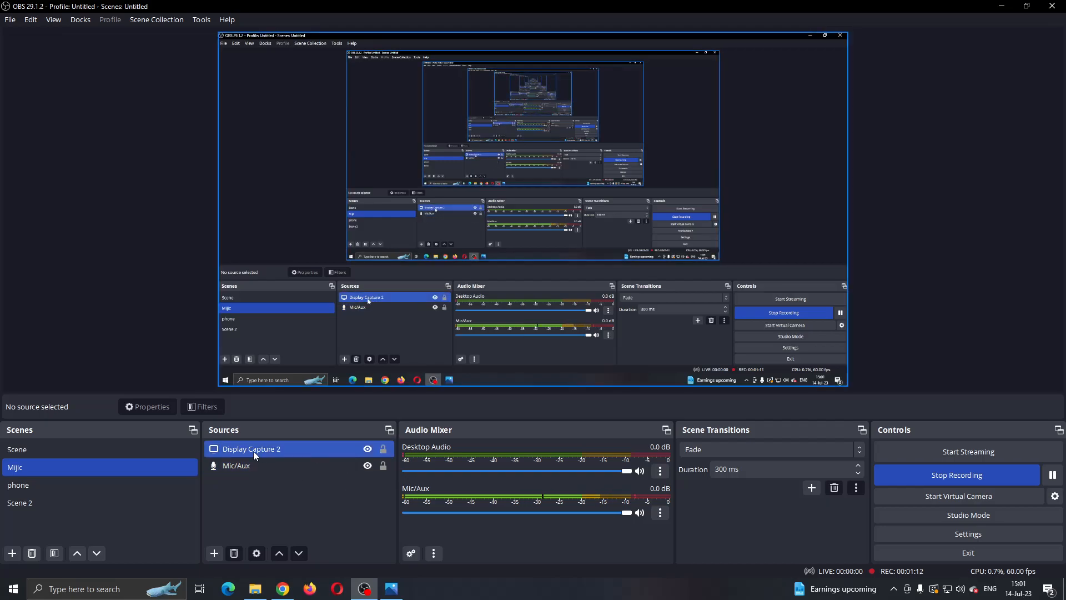
{"action": "left_click", "coordinate": [213, 553]}
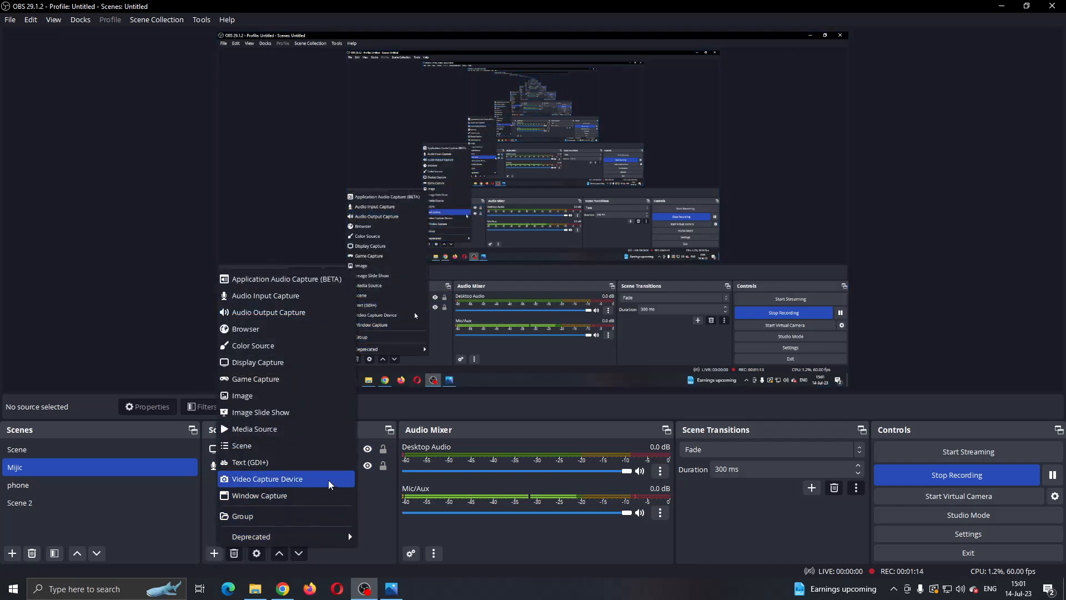
{"action": "mouse_move", "coordinate": [269, 379]}
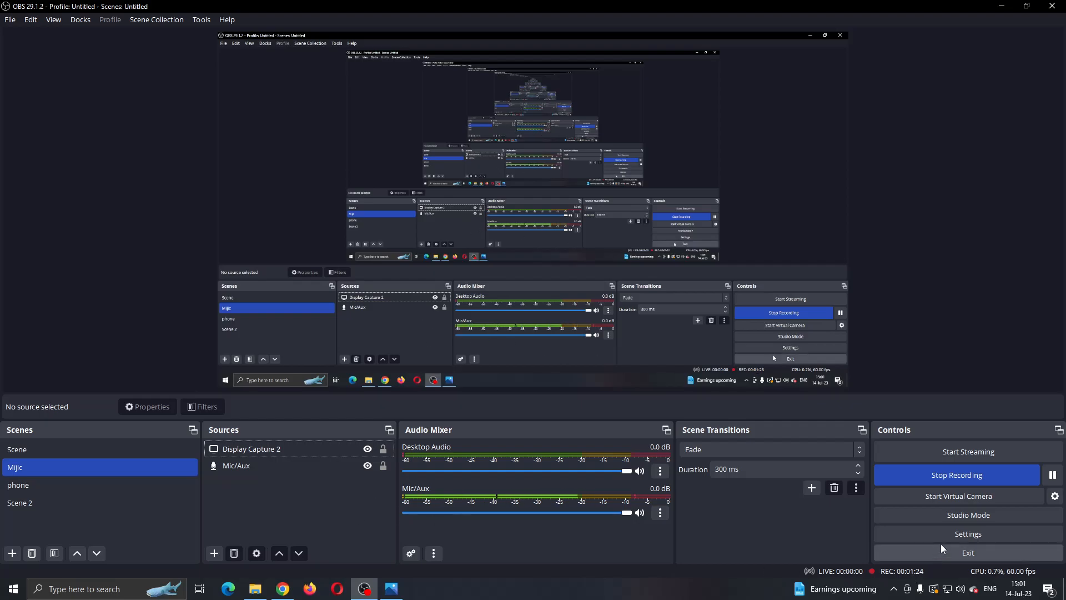
{"action": "left_click", "coordinate": [968, 533]}
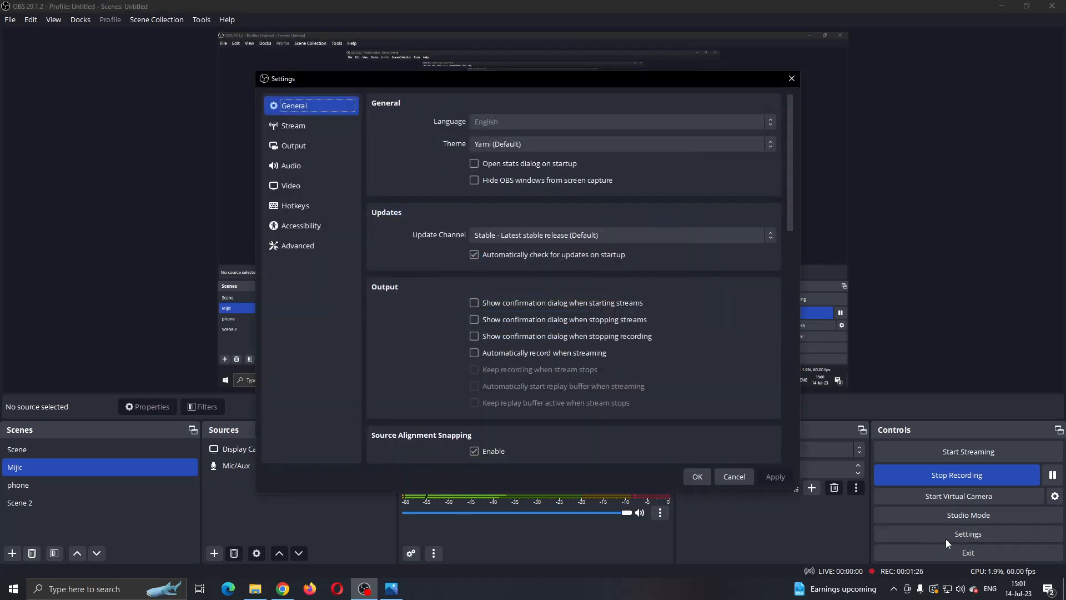
{"action": "left_click", "coordinate": [293, 146]}
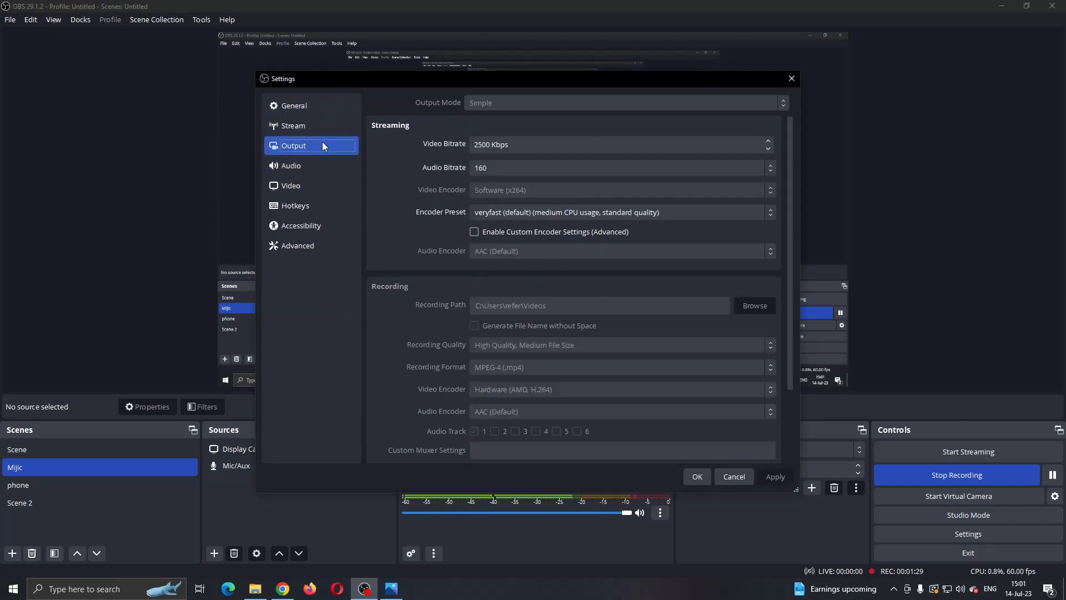
{"action": "scroll", "scroll_direction": "down", "scroll_amount": 3}
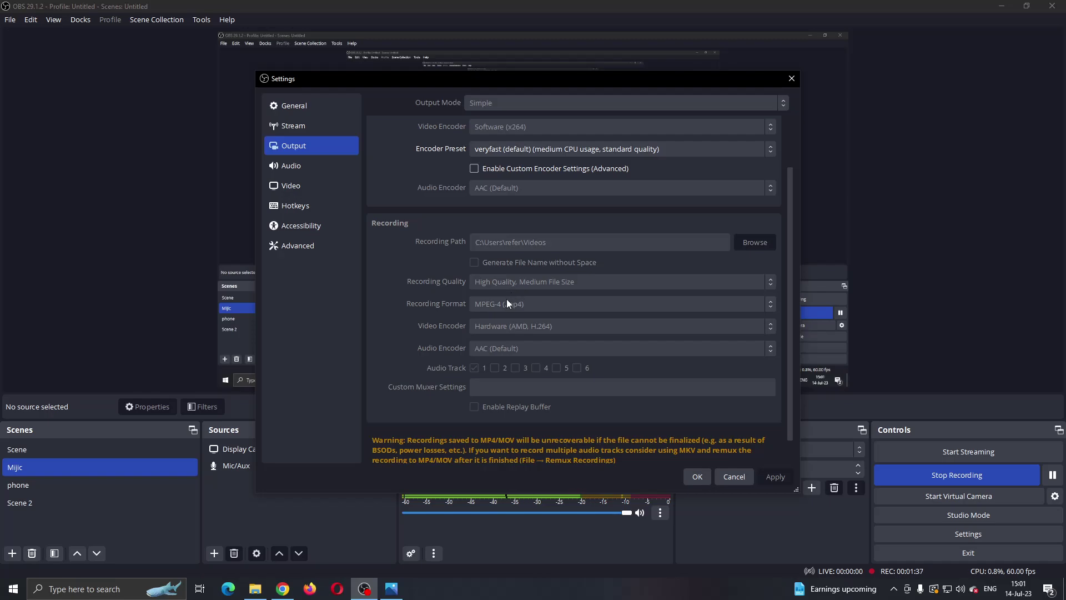
{"action": "mouse_move", "coordinate": [466, 325]}
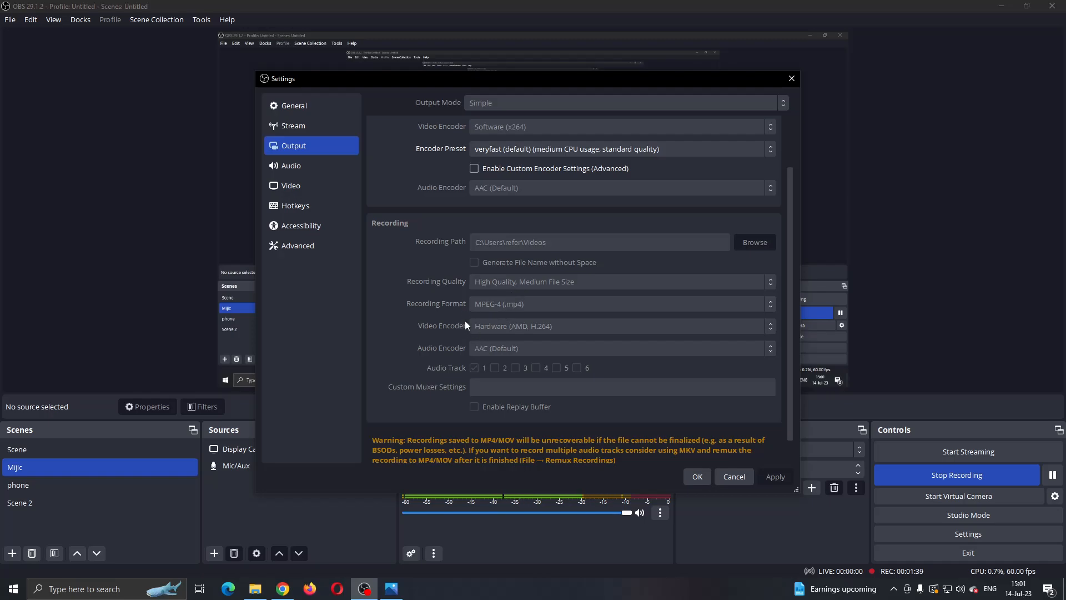
{"action": "mouse_move", "coordinate": [793, 299]}
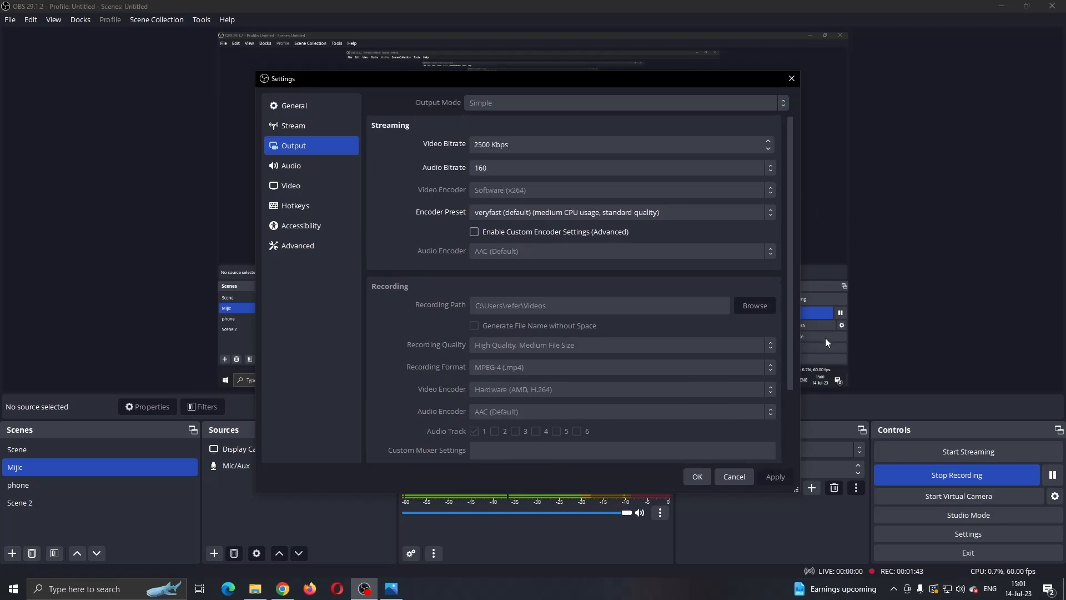
{"action": "mouse_move", "coordinate": [751, 475]}
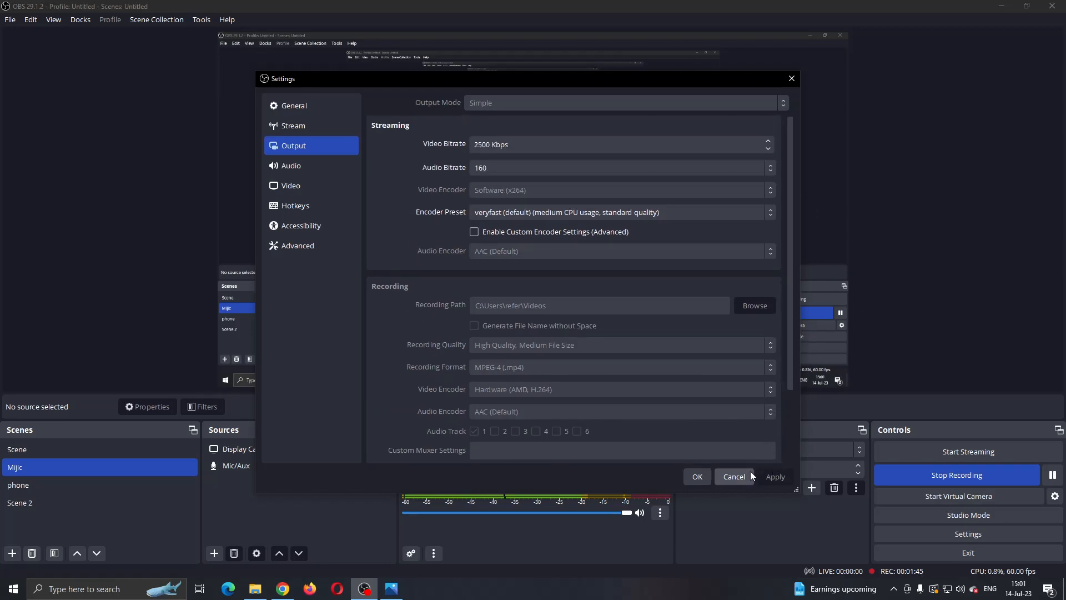
{"action": "mouse_move", "coordinate": [744, 482]}
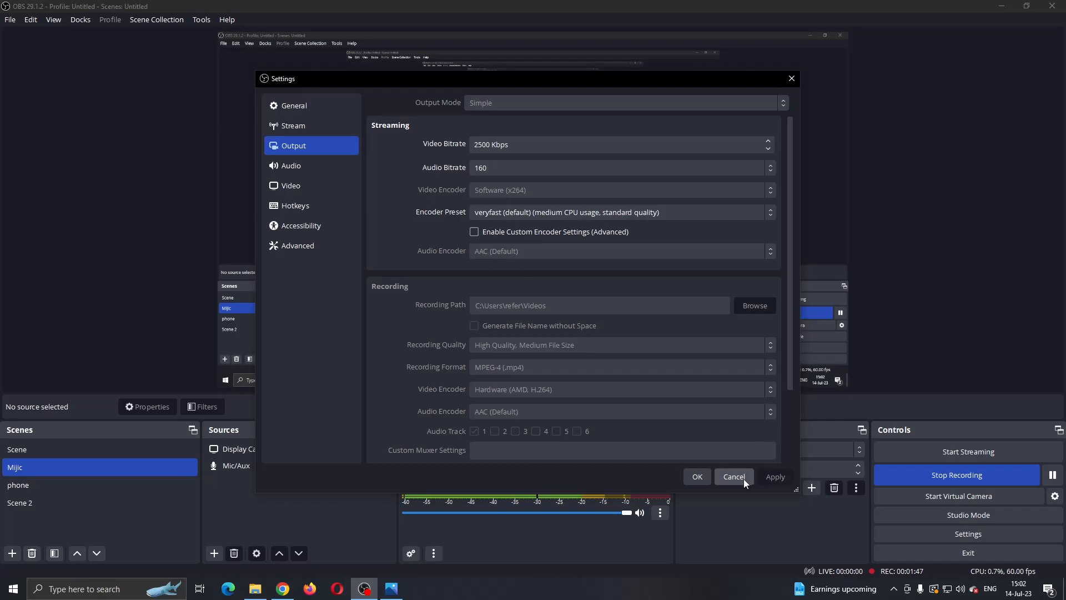
{"action": "left_click", "coordinate": [734, 476]}
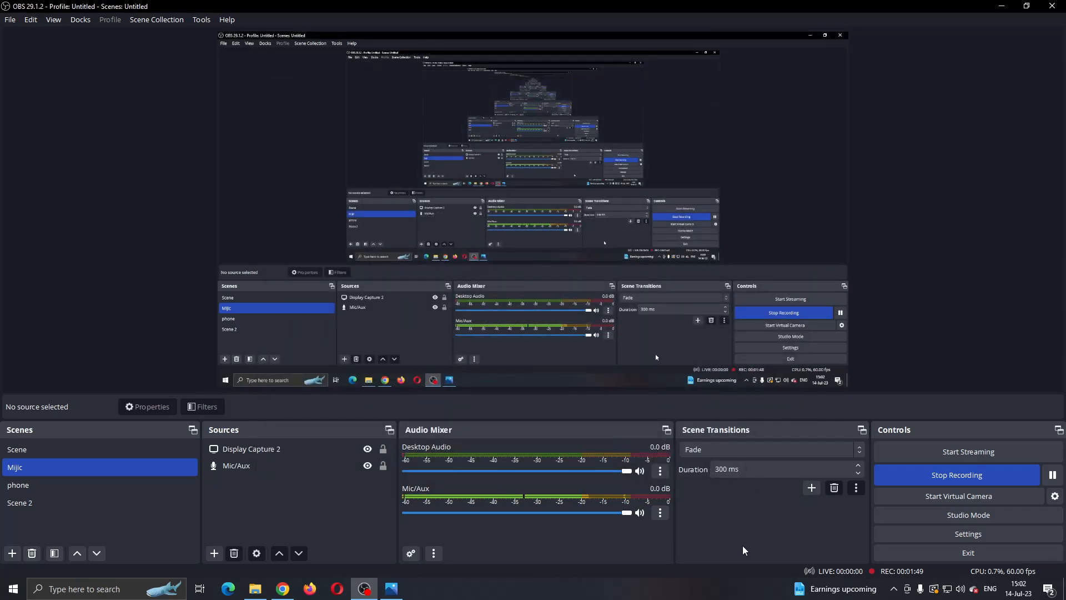